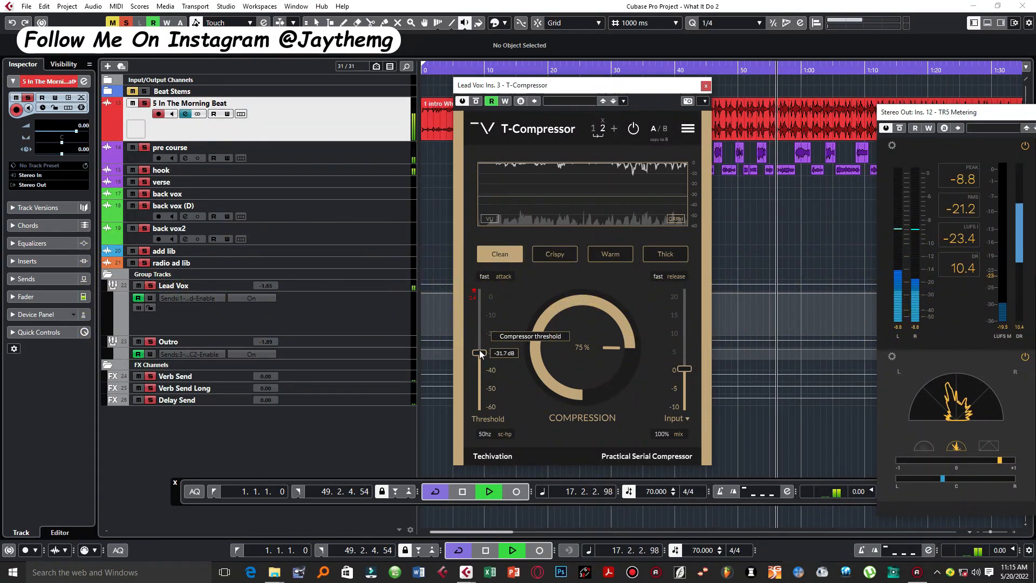
Step: Nudge the T-Compressor threshold, leaving it at 0 dB with 40% compression in Clean mode
drag(478, 353, 478, 355)
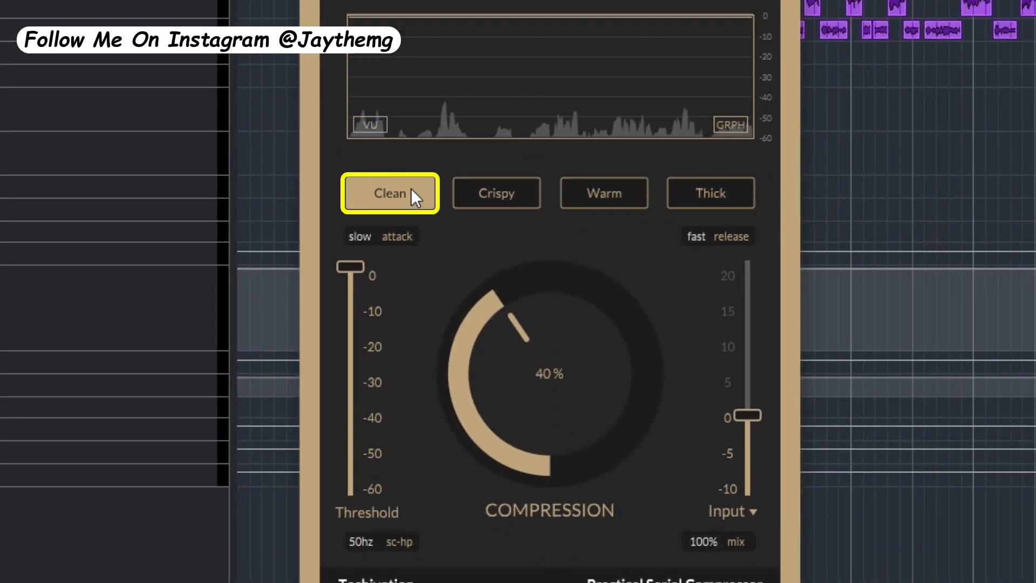
Step: Audition Clean, Crispy, Warm and Thick characters while moving threshold and compression, settling on Thick
click(709, 193)
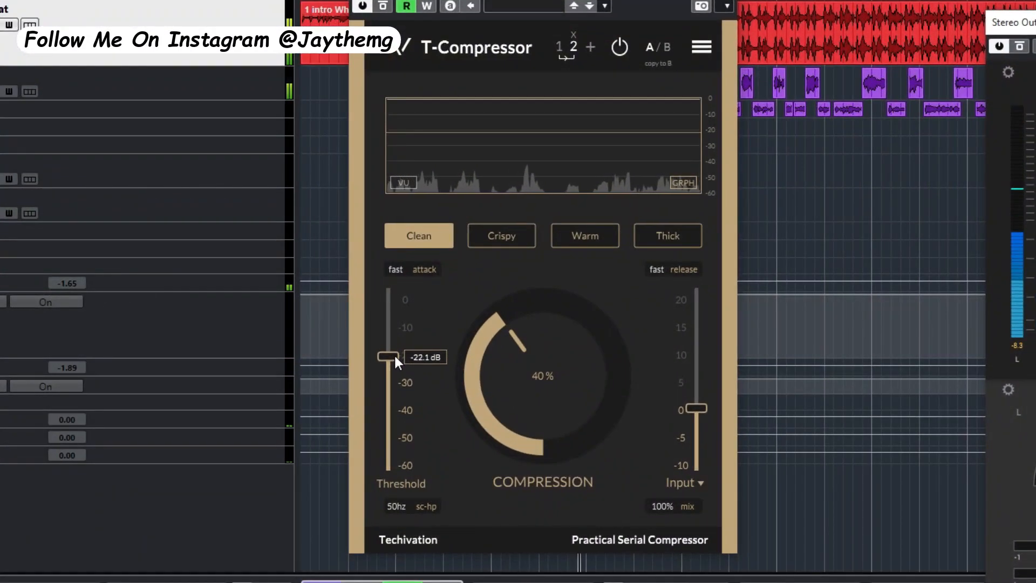
drag(388, 355, 388, 374)
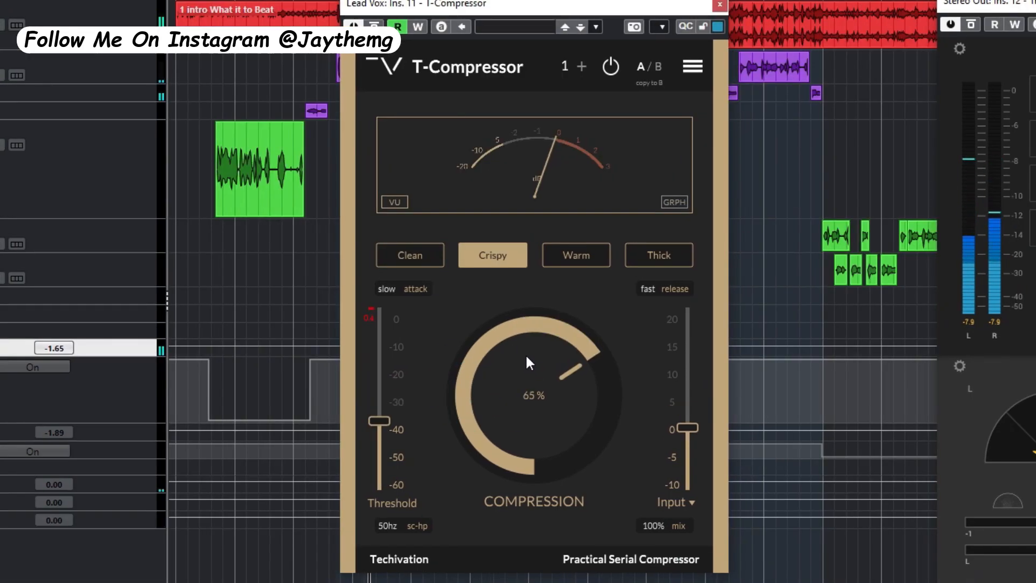
drag(554, 367, 564, 370)
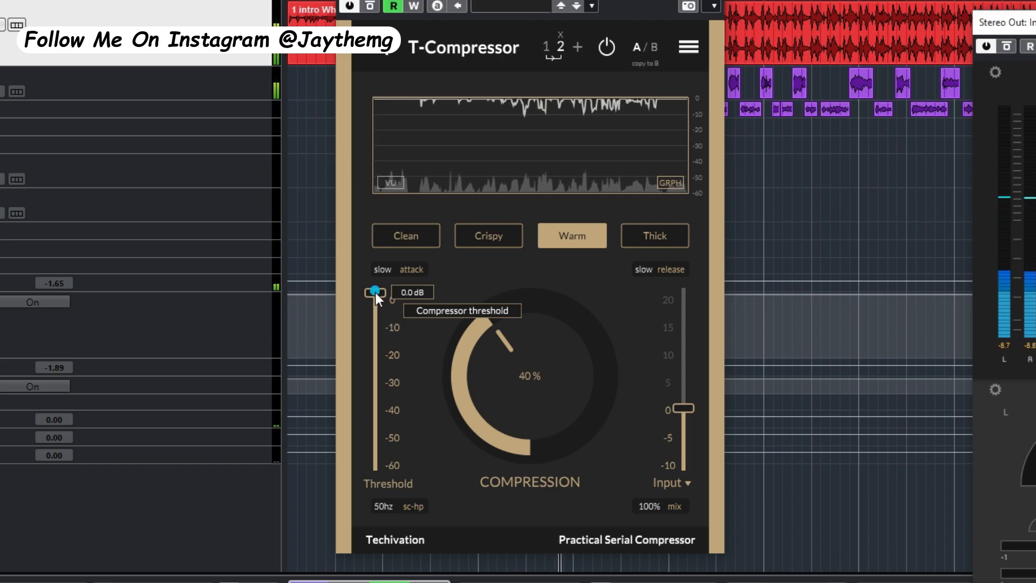
drag(375, 291, 375, 388)
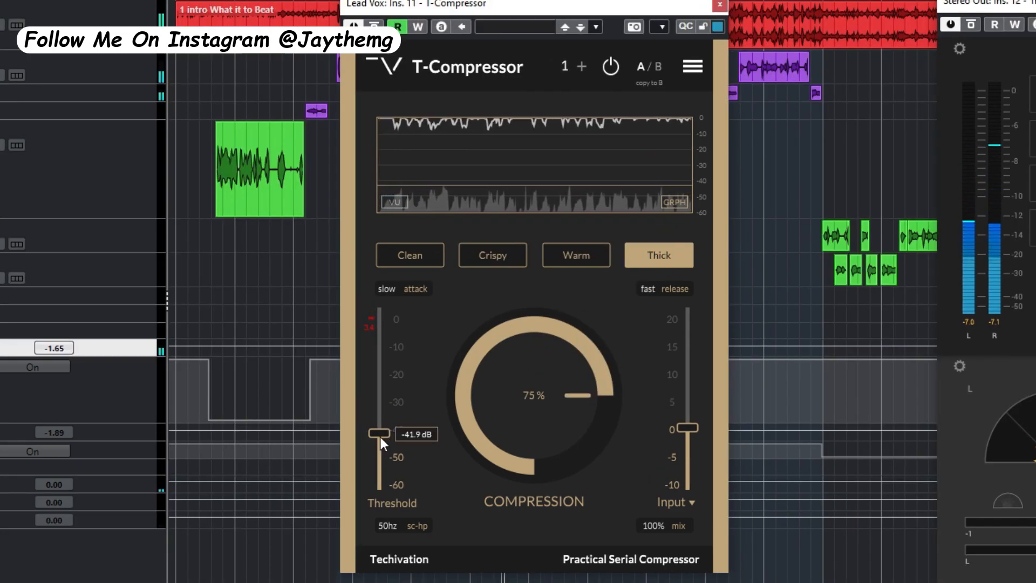
drag(378, 433, 379, 411)
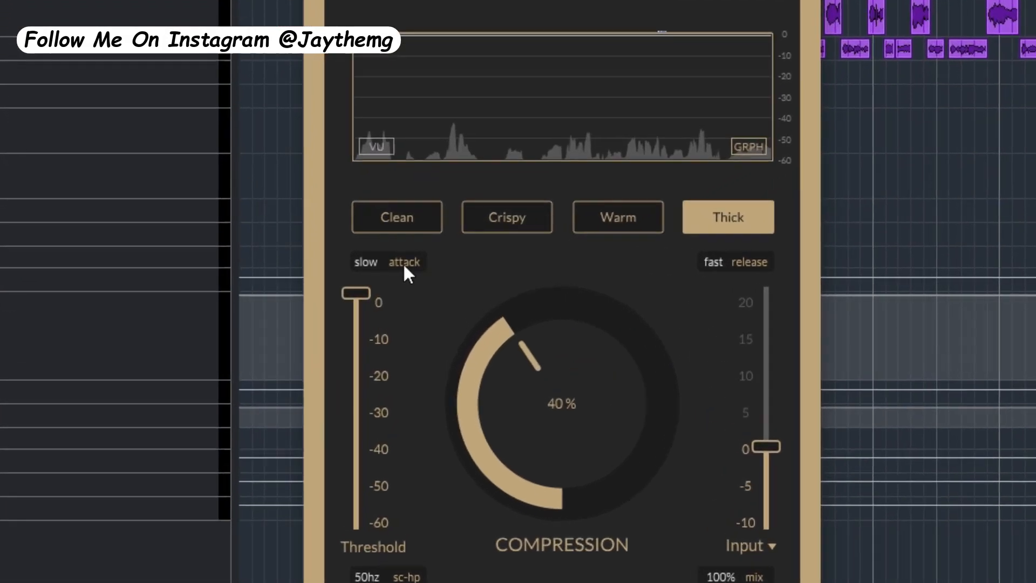
Step: Toggle attack fast/slow, land the threshold near -19 dB at 44% compression, and reveal the gain options
click(366, 261)
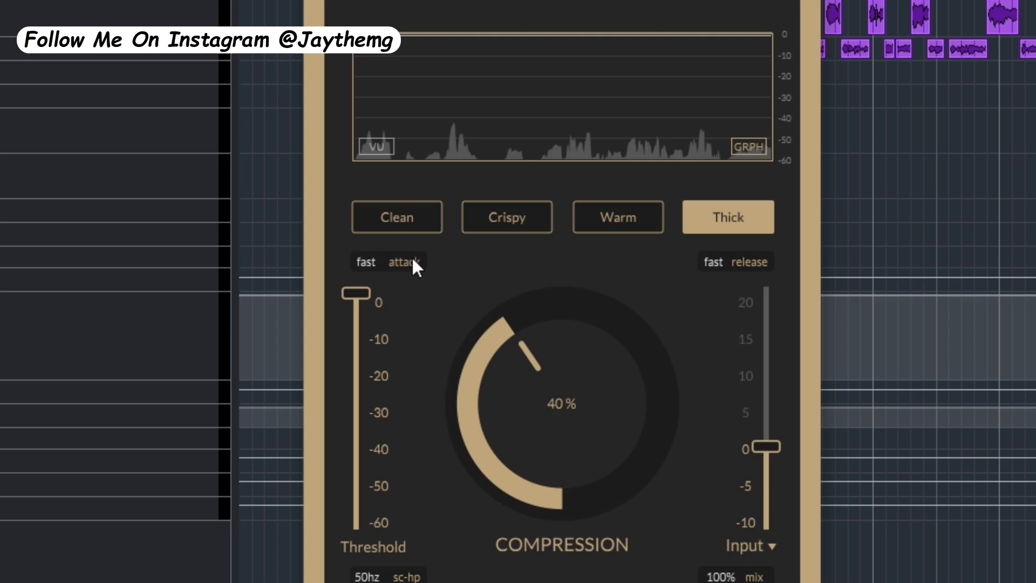
click(734, 261)
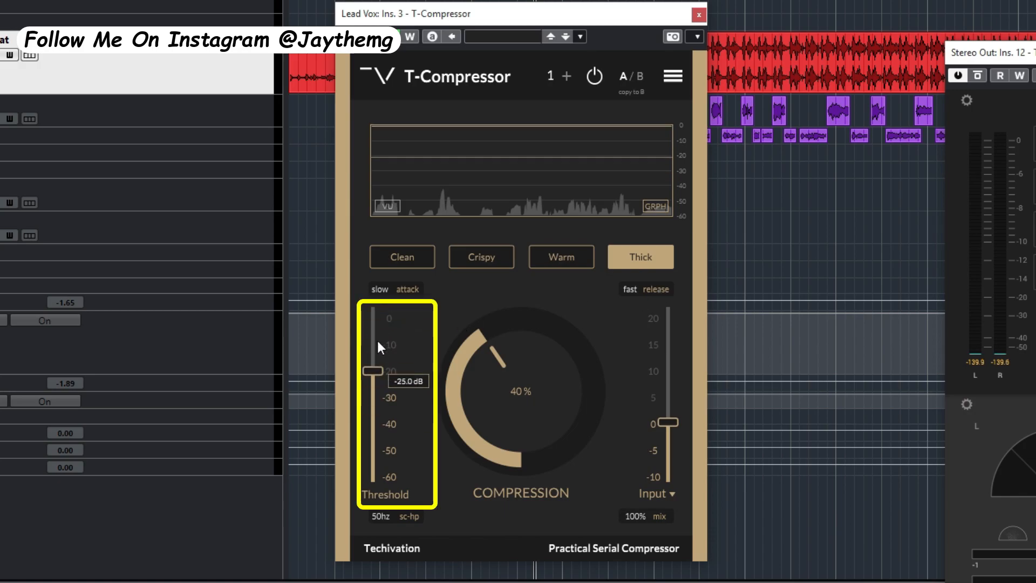
drag(372, 370, 372, 364)
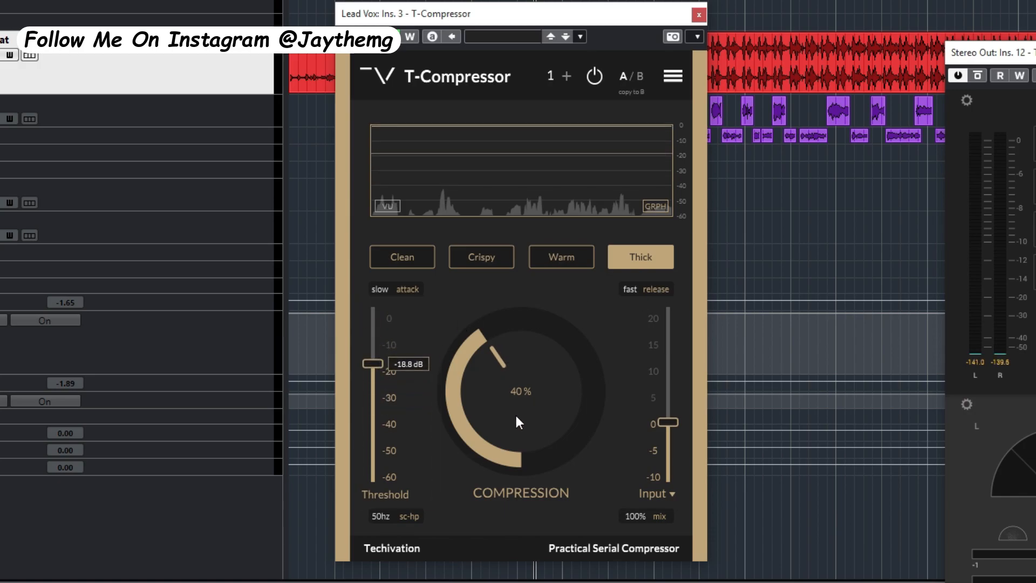
drag(517, 422, 510, 320)
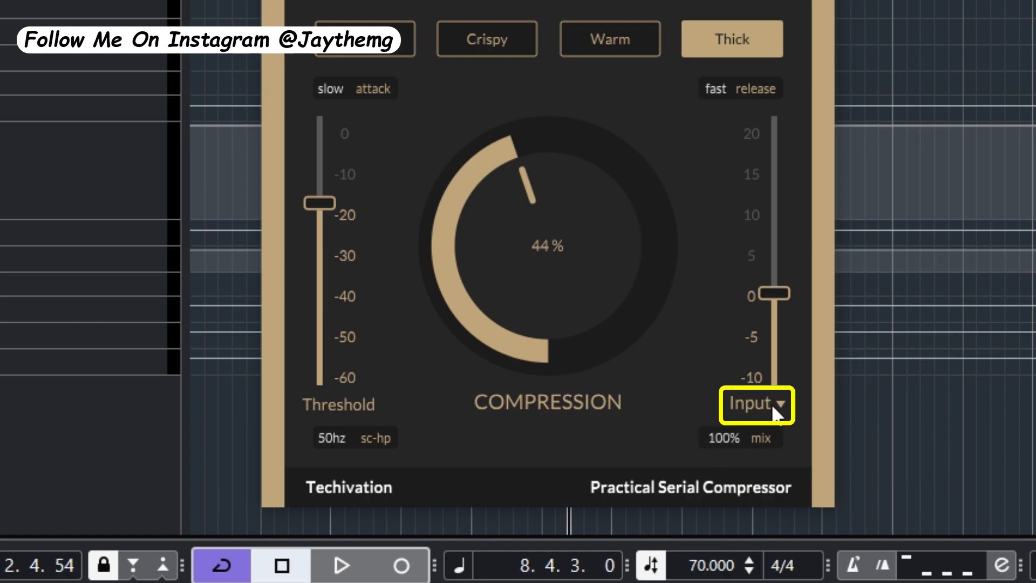
click(755, 403)
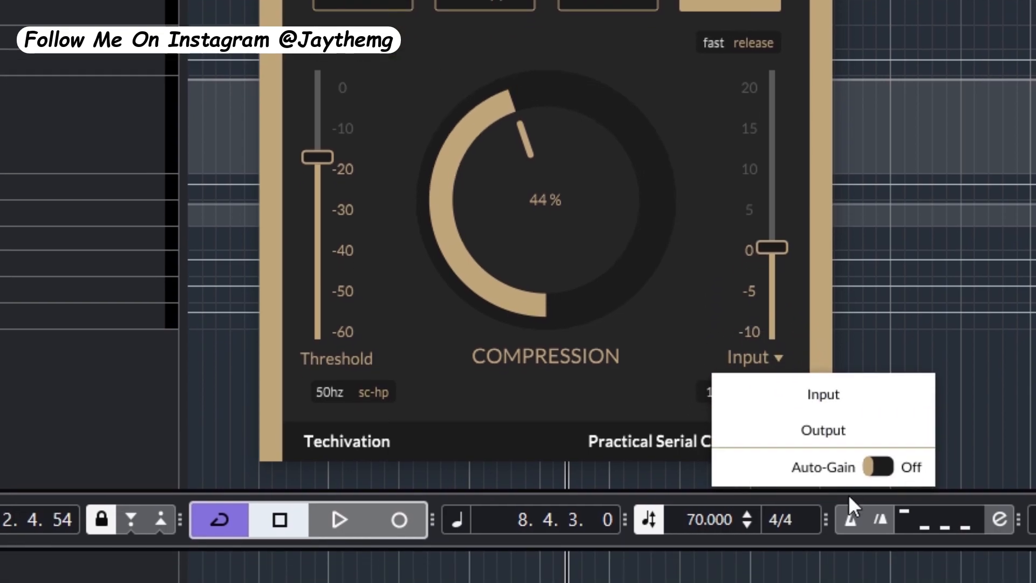
mouse_move(791, 239)
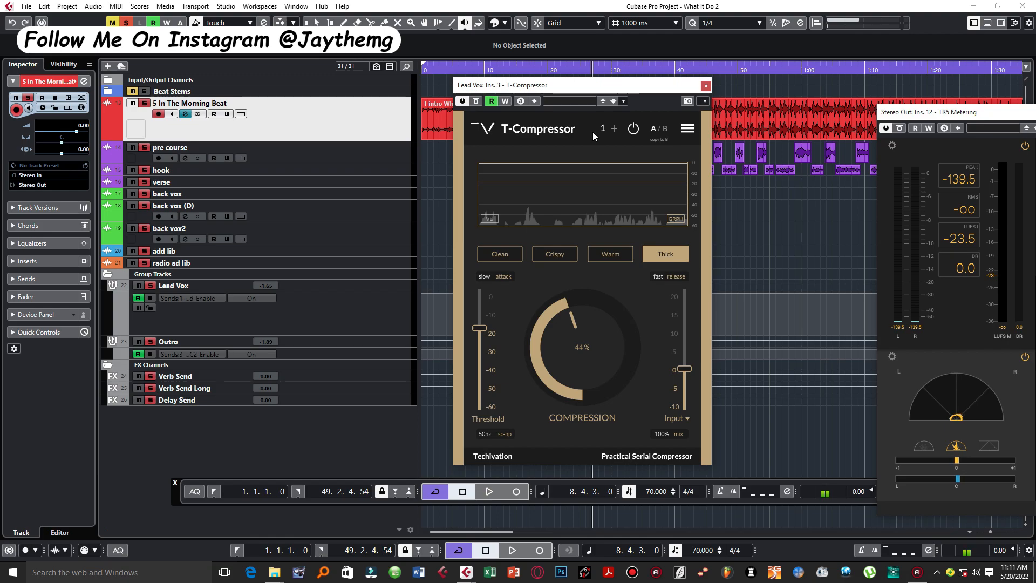
Step: Add compressor stage 2 at Clean defaults with 0 dB threshold and 40% compression
click(499, 254)
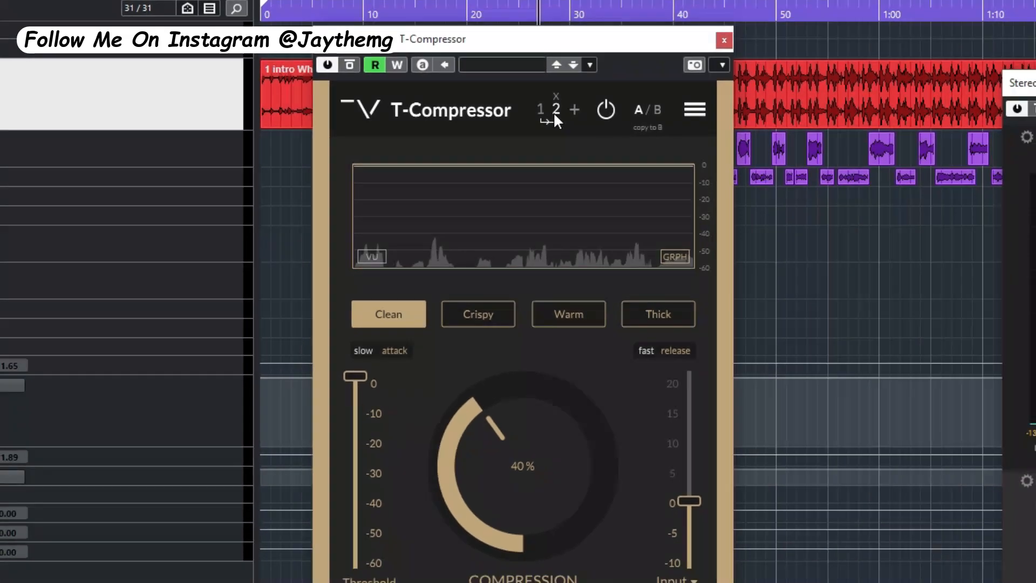
click(657, 312)
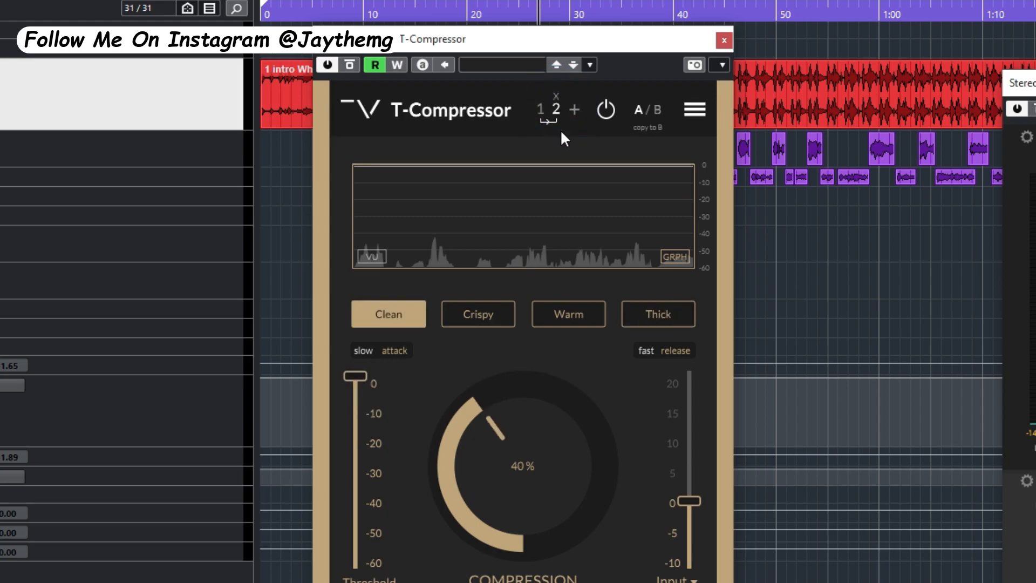
mouse_move(469, 492)
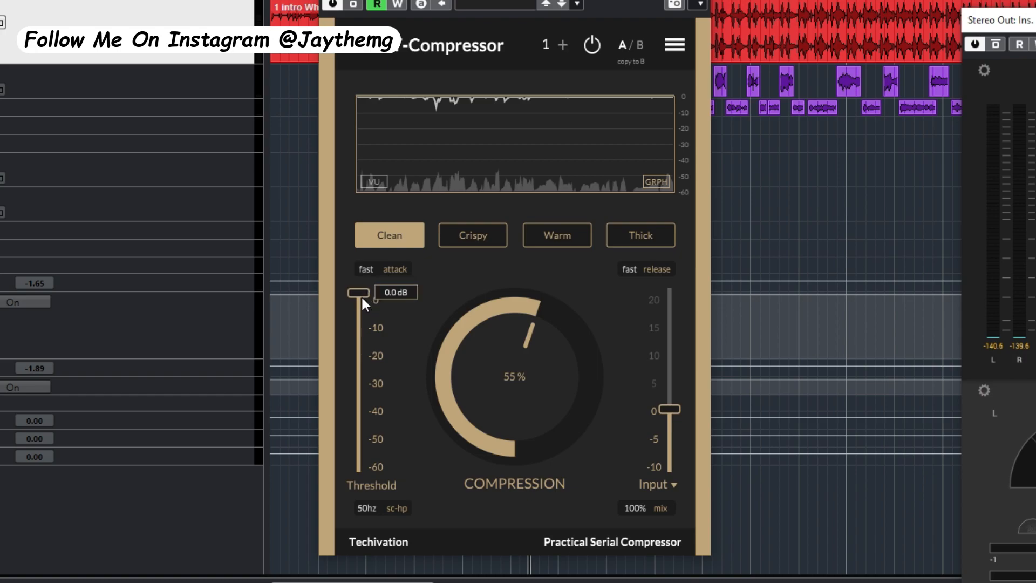
mouse_move(463, 373)
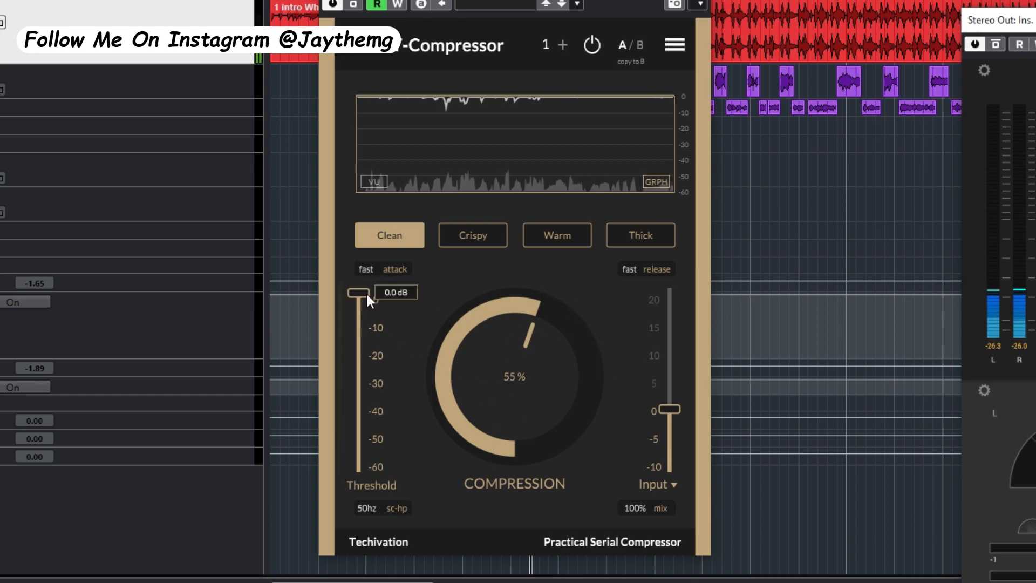
Step: Lower compressor 1's threshold in stages down to about -35 dB
drag(358, 292, 358, 317)
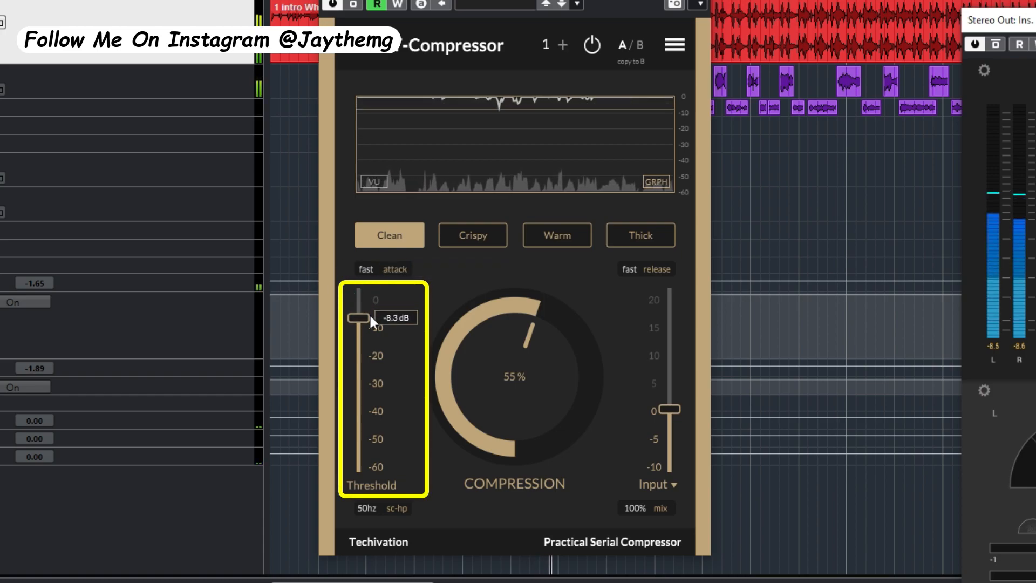
drag(358, 317, 358, 355)
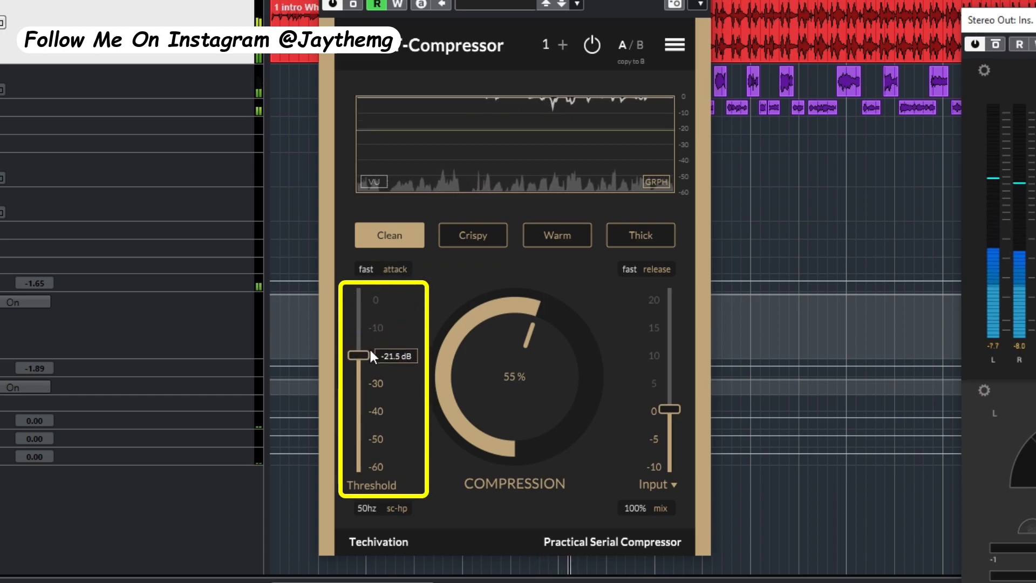
drag(357, 355, 357, 390)
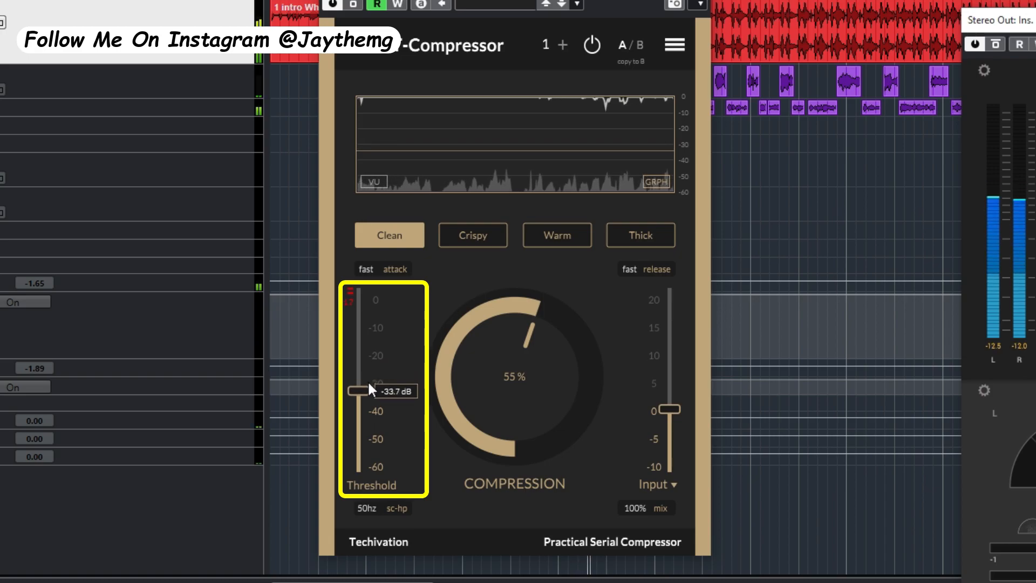
drag(357, 390, 360, 398)
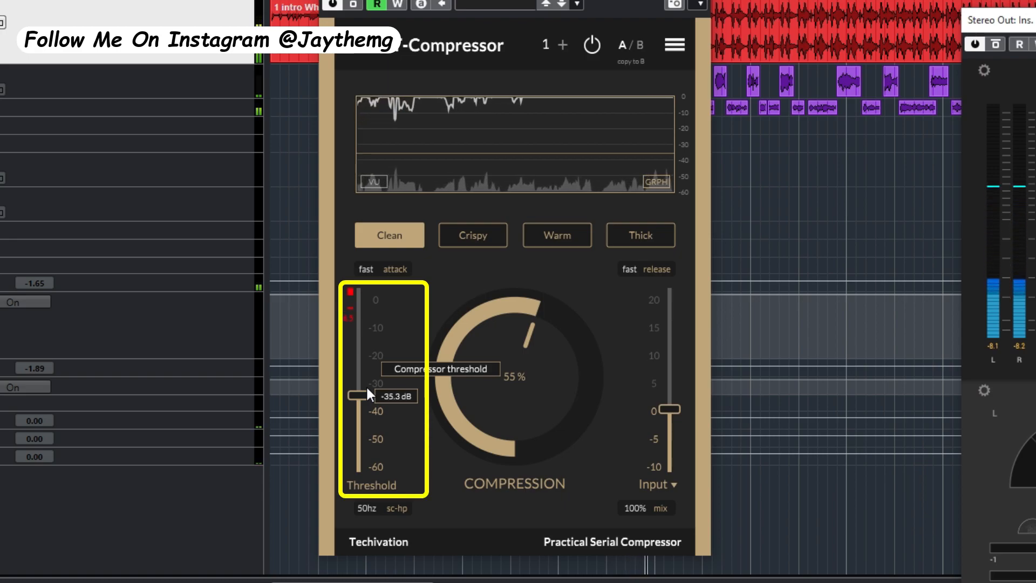
drag(370, 395, 355, 383)
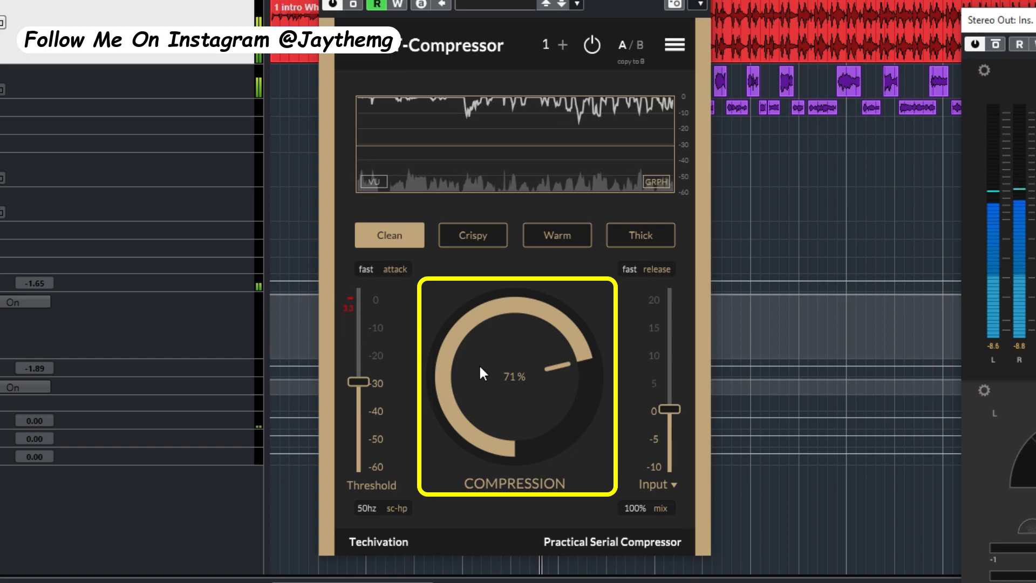
Step: Raise compression to about 73% and settle the threshold at roughly -33 dB
drag(482, 373, 489, 364)
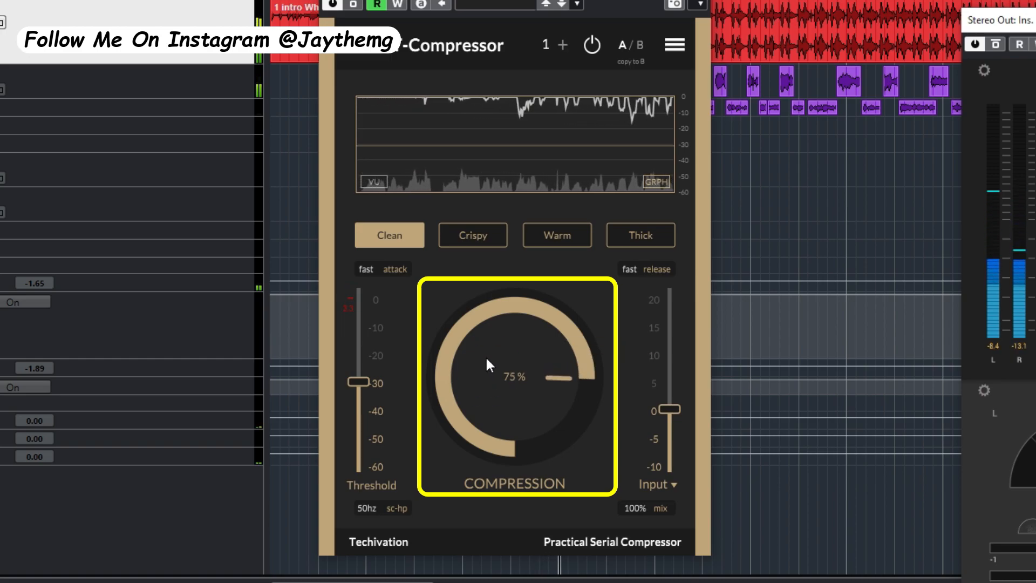
drag(511, 364, 512, 370)
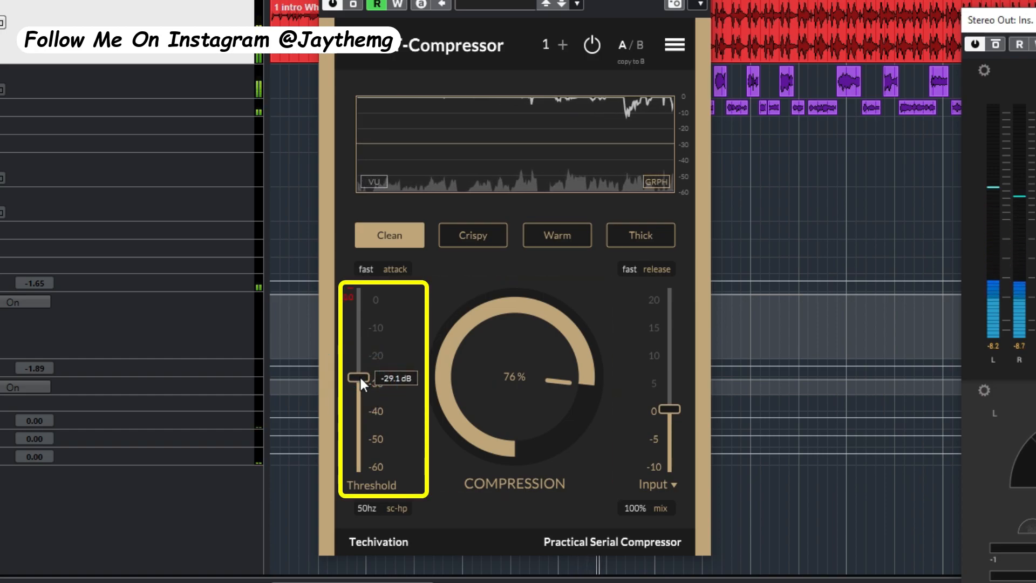
drag(358, 379, 357, 378)
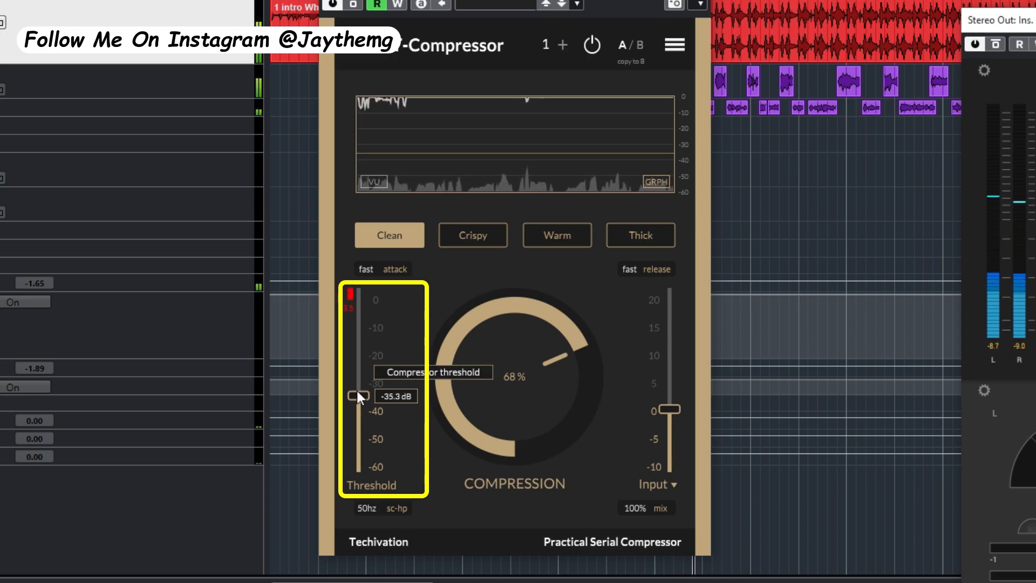
drag(358, 396, 358, 388)
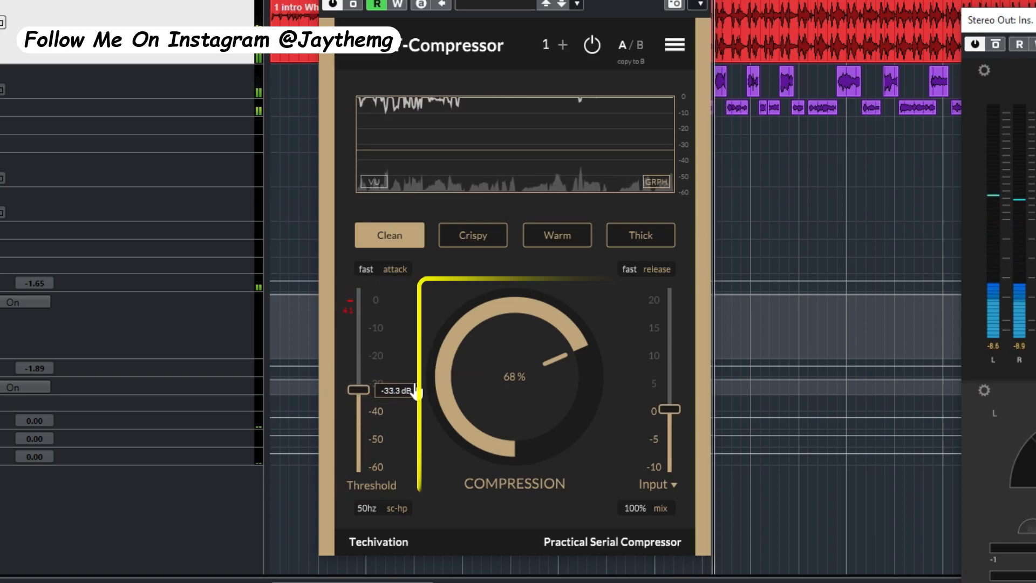
drag(516, 376, 528, 349)
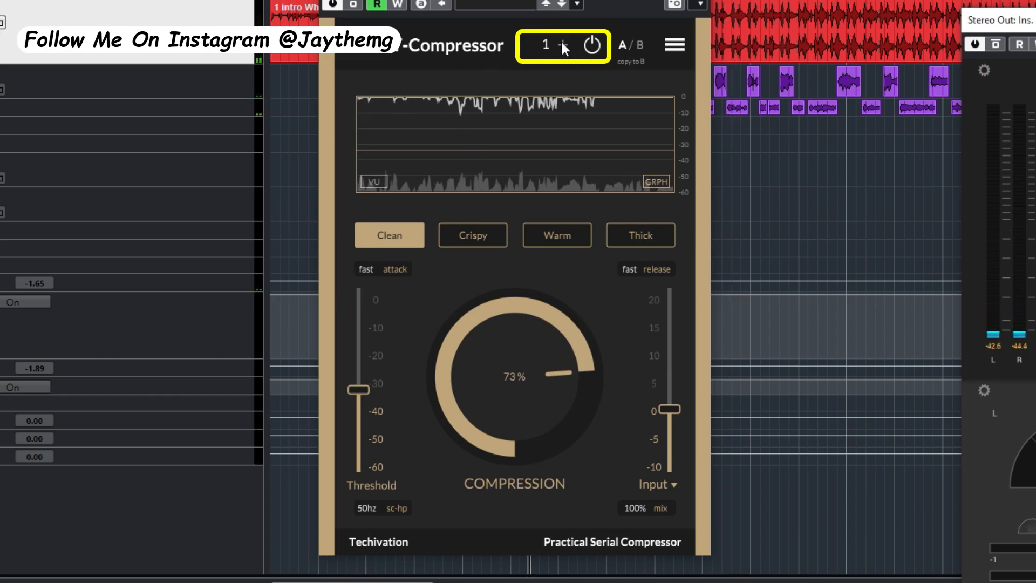
Step: Add a second compressor stage and give it the Warm character
click(562, 44)
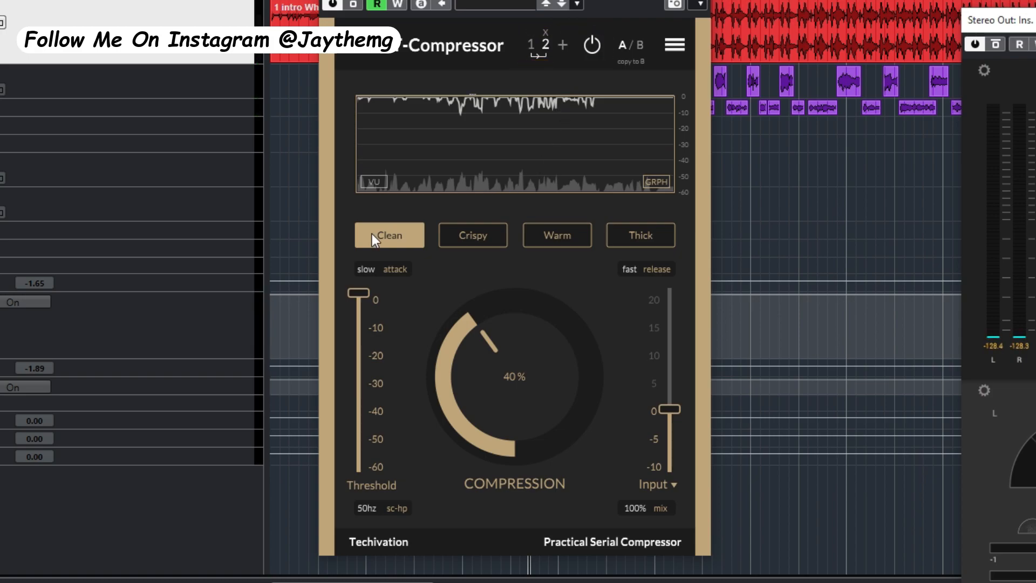
click(556, 234)
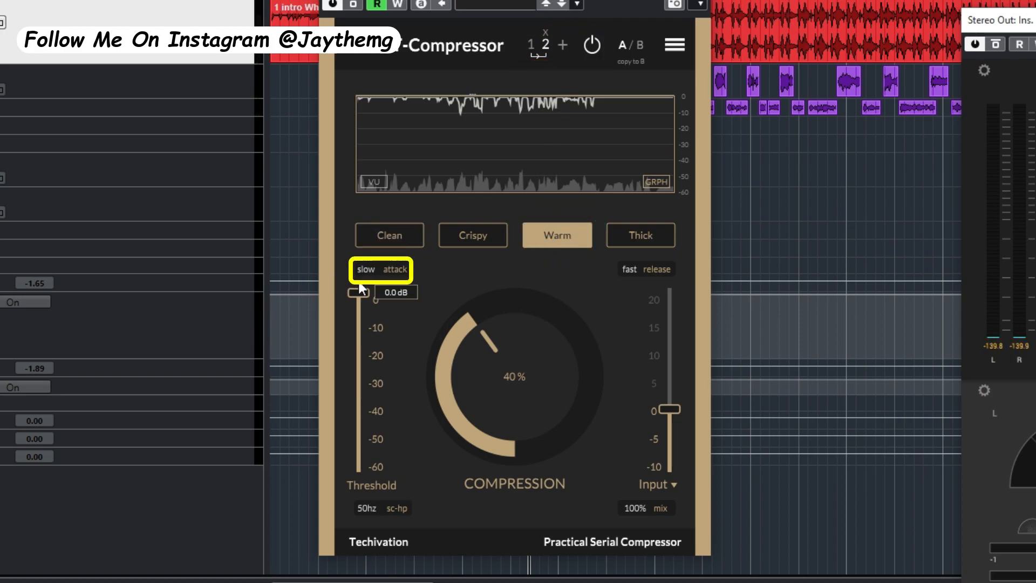